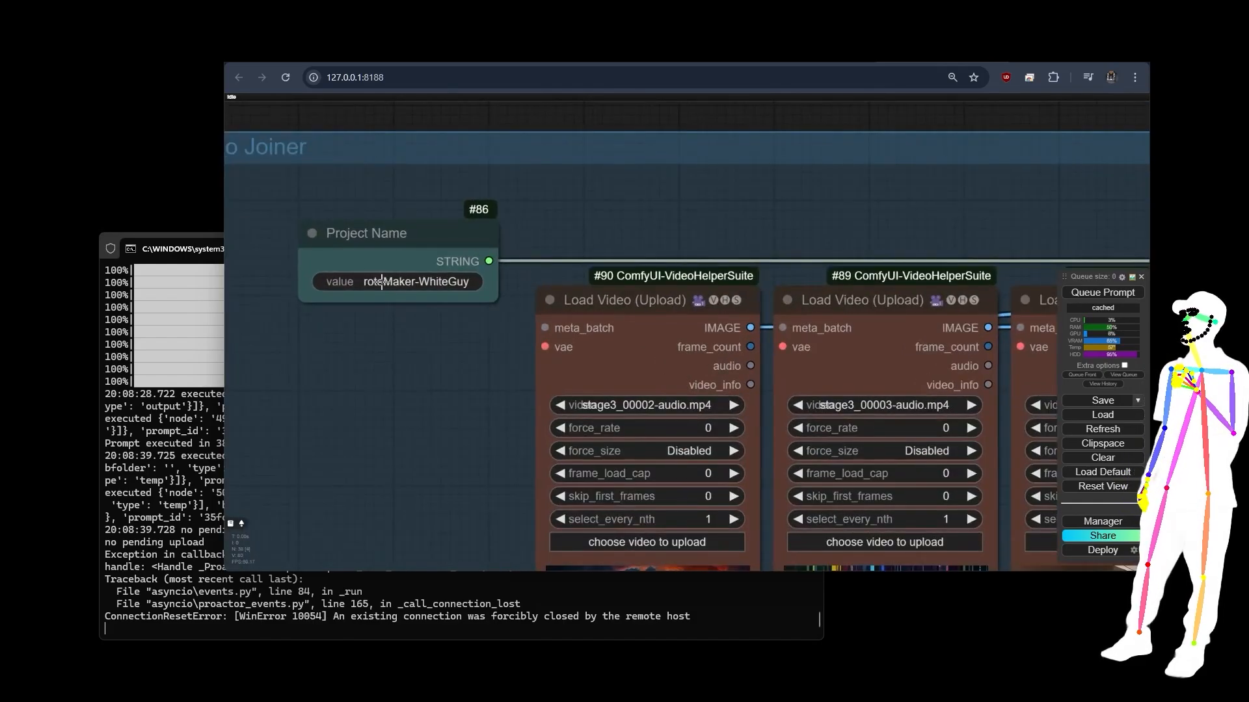
- Set Project Name node #86 to rotoMaker-WhiteGuy
double_click(396, 281)
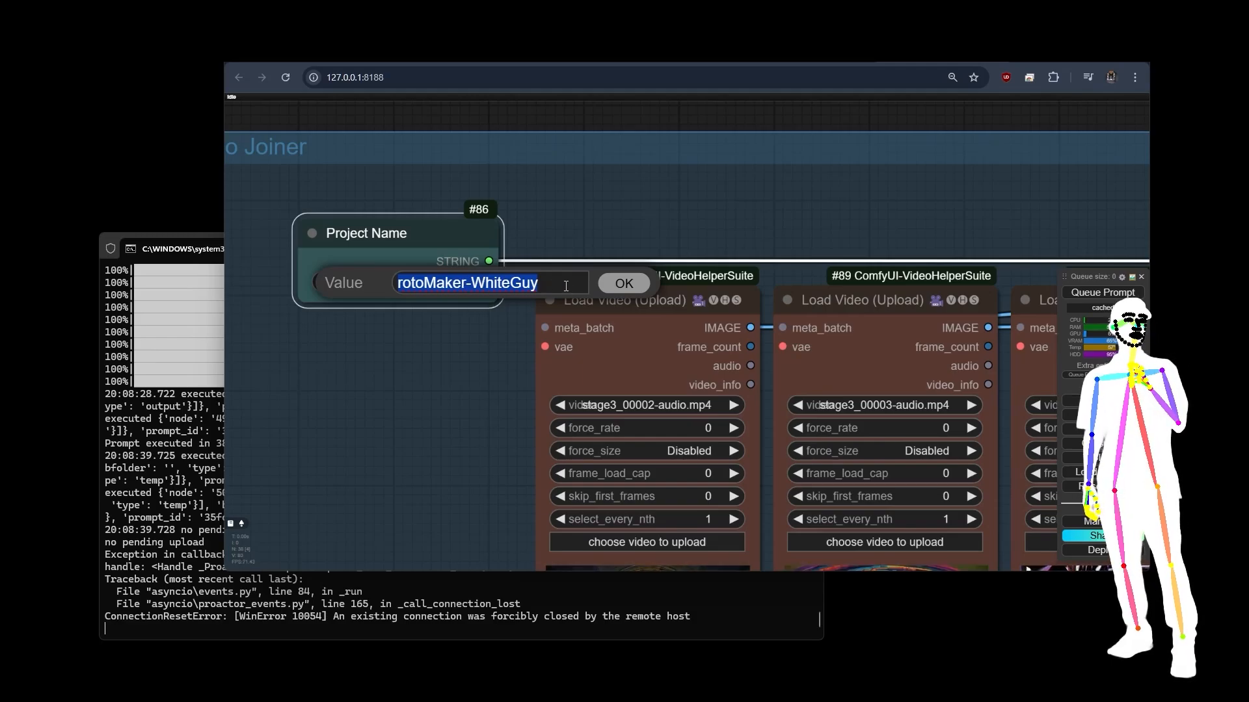
click(623, 282)
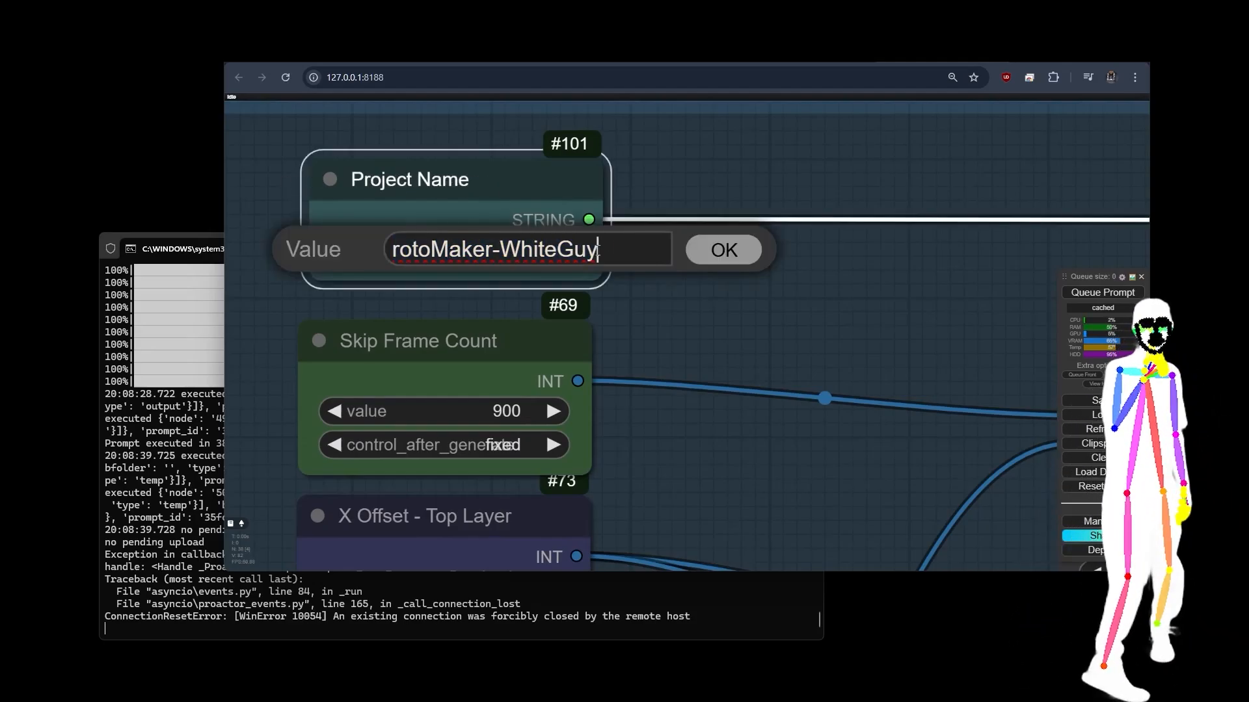
- Confirm Project Name node #101 and begin changing Skip Frame Count from 900 to 0
click(721, 249)
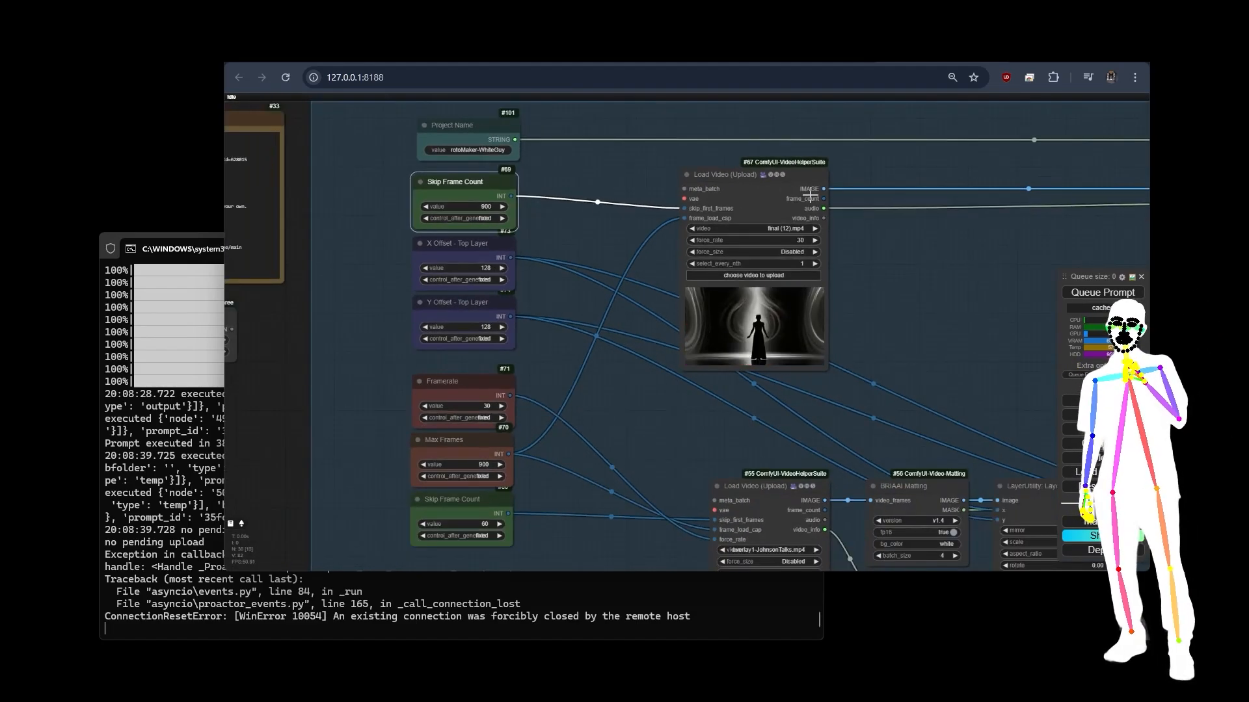
double_click(457, 207)
text(0)
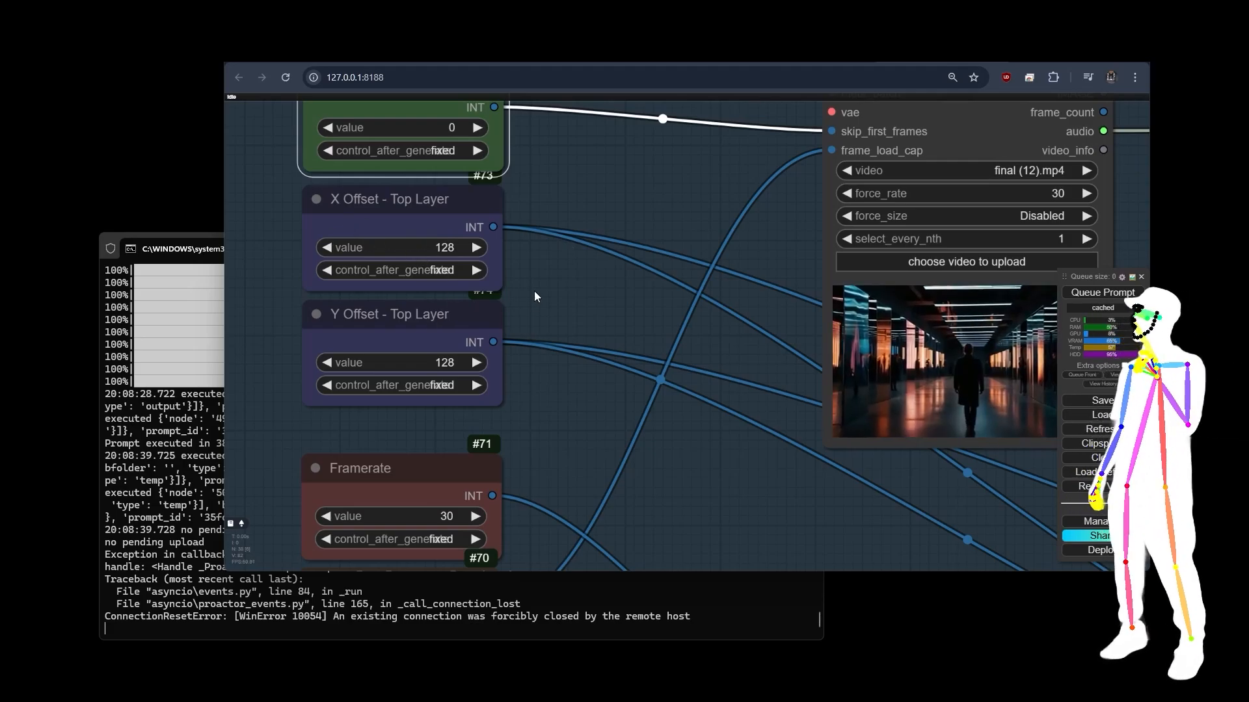
scroll(down, 3)
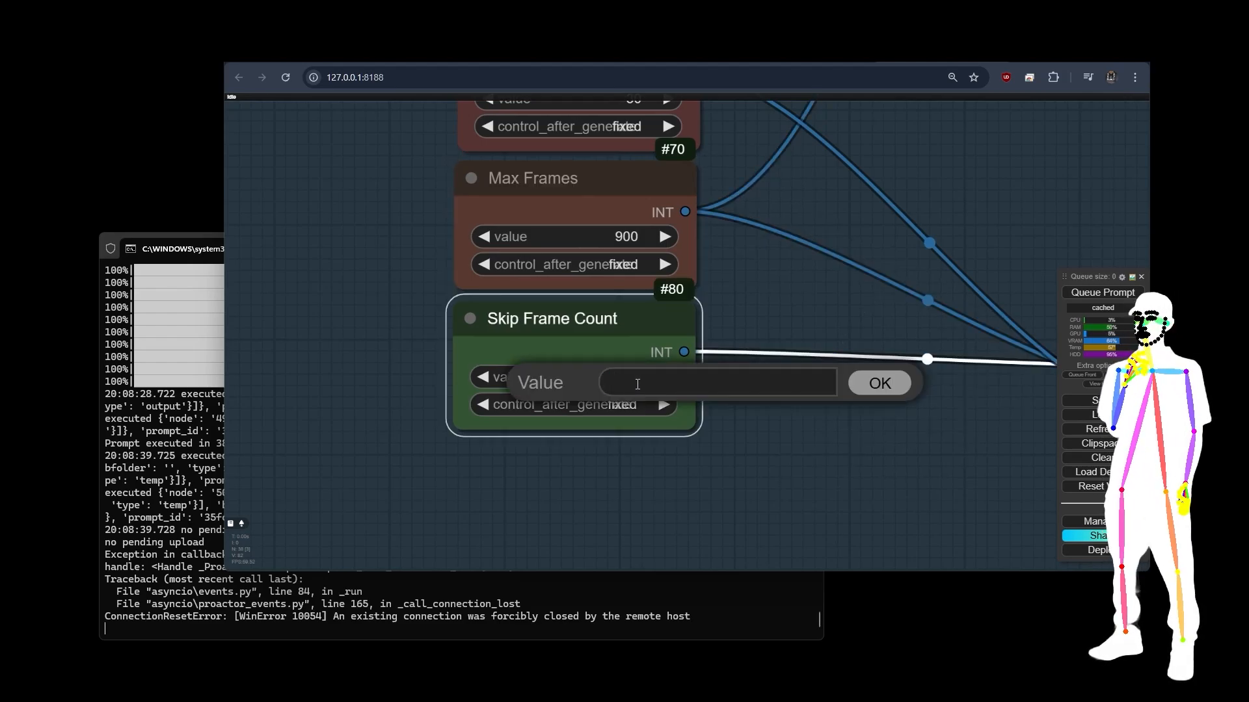
text(6)
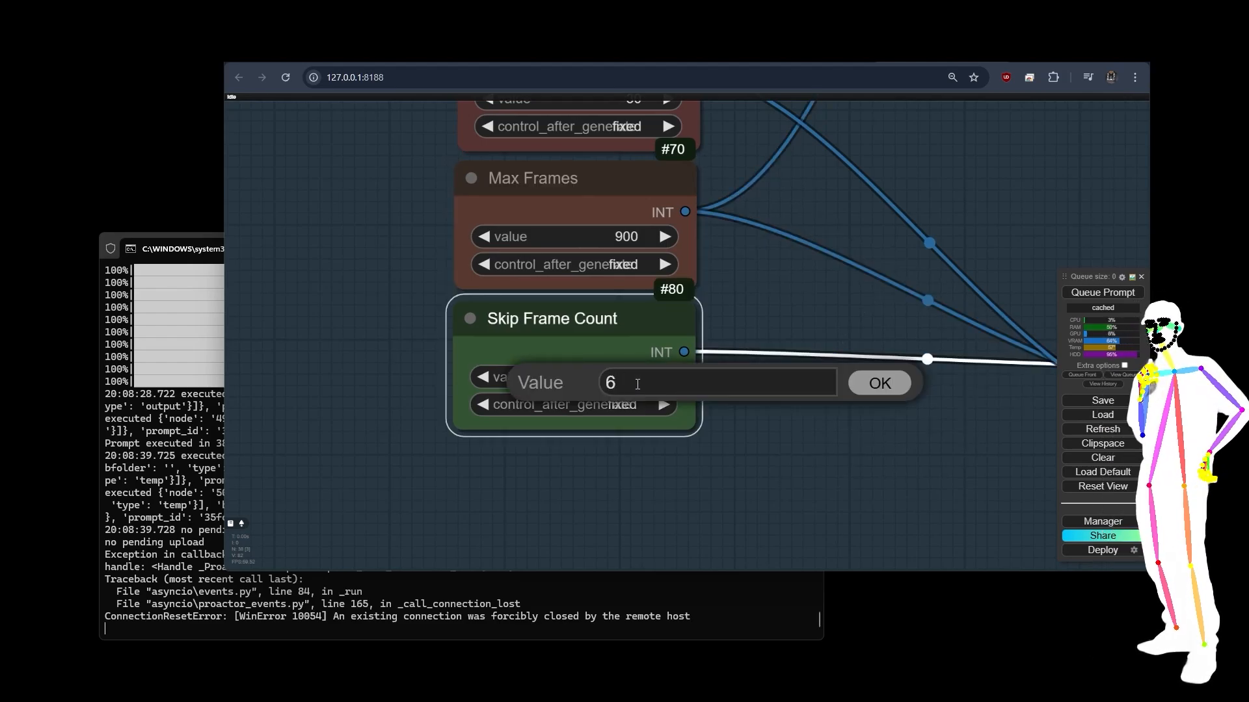
text(0)
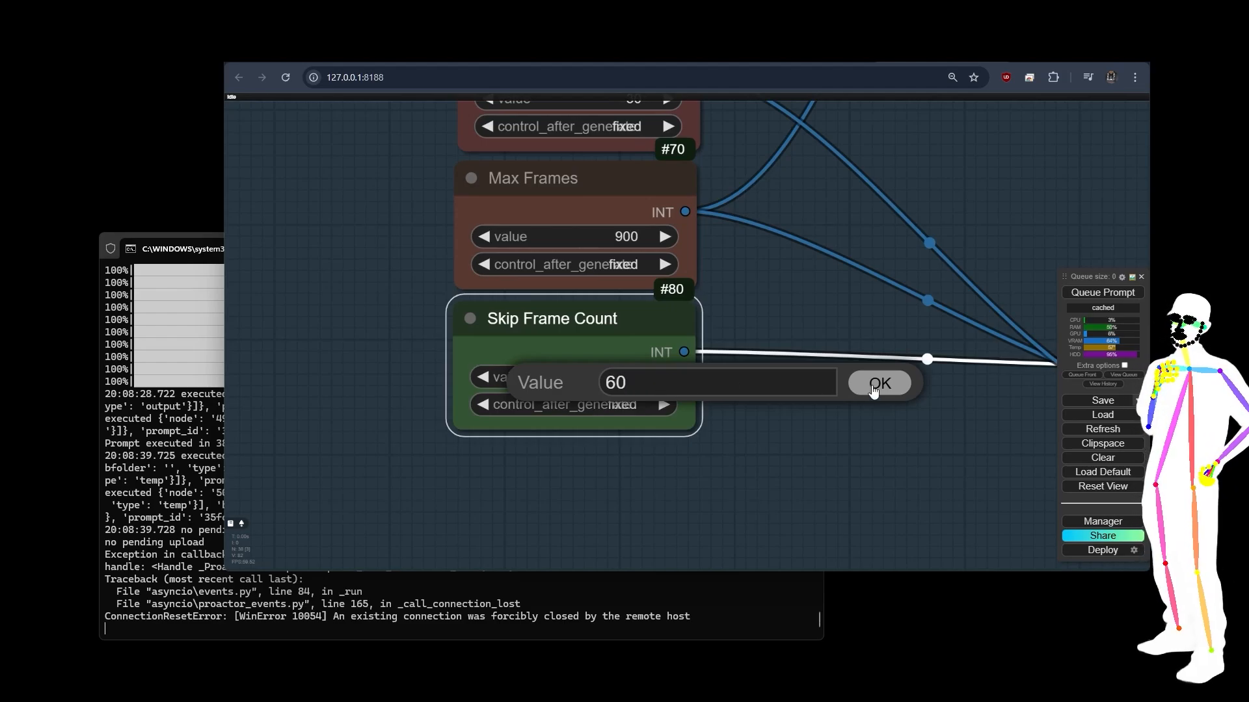
click(879, 382)
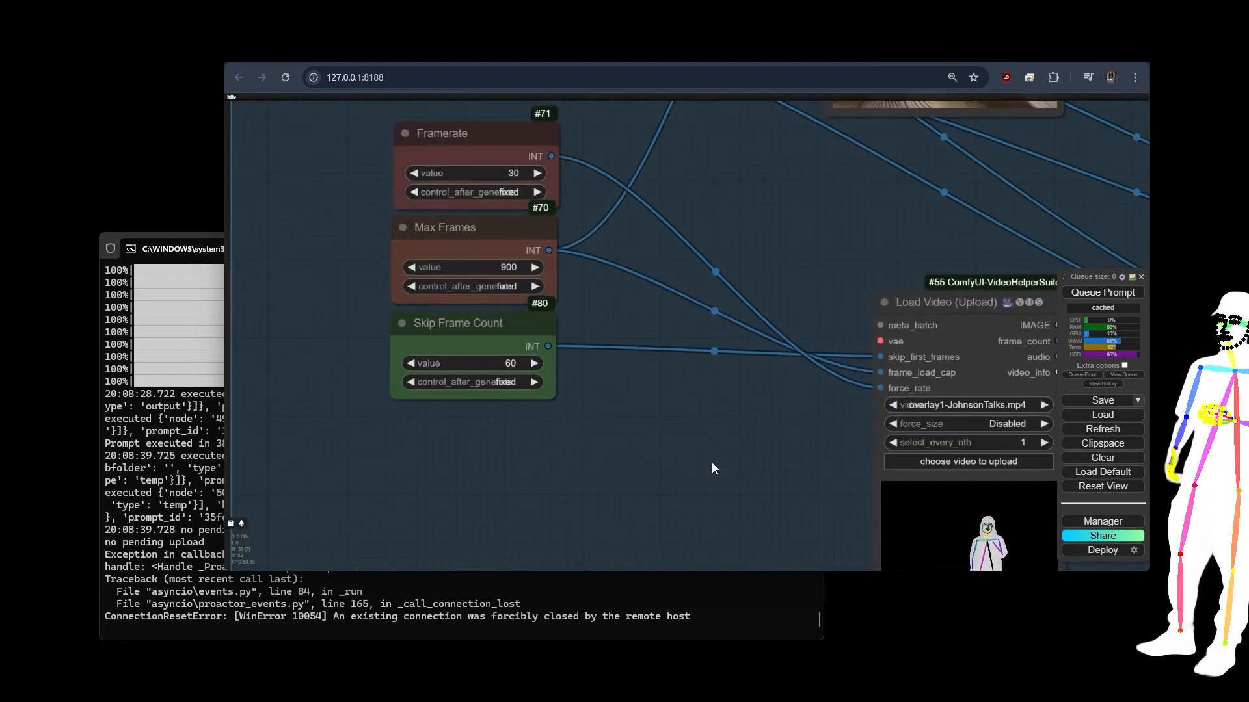
drag(713, 468, 761, 449)
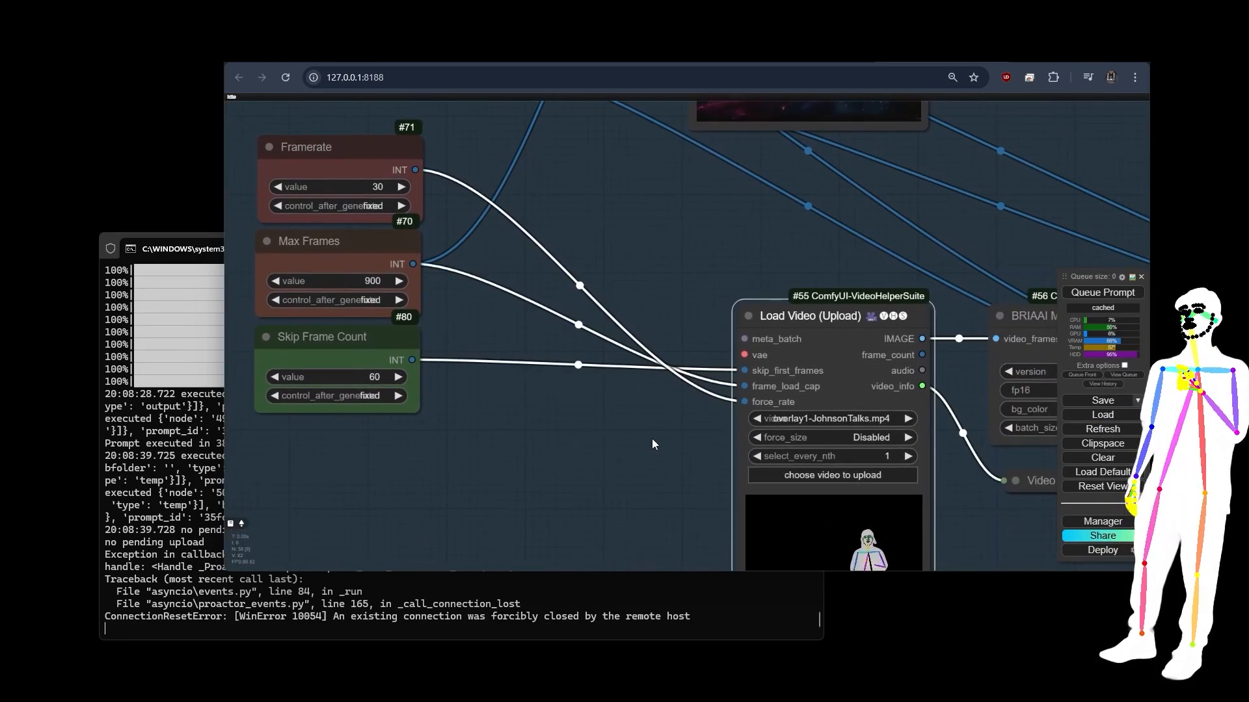
drag(653, 445, 593, 449)
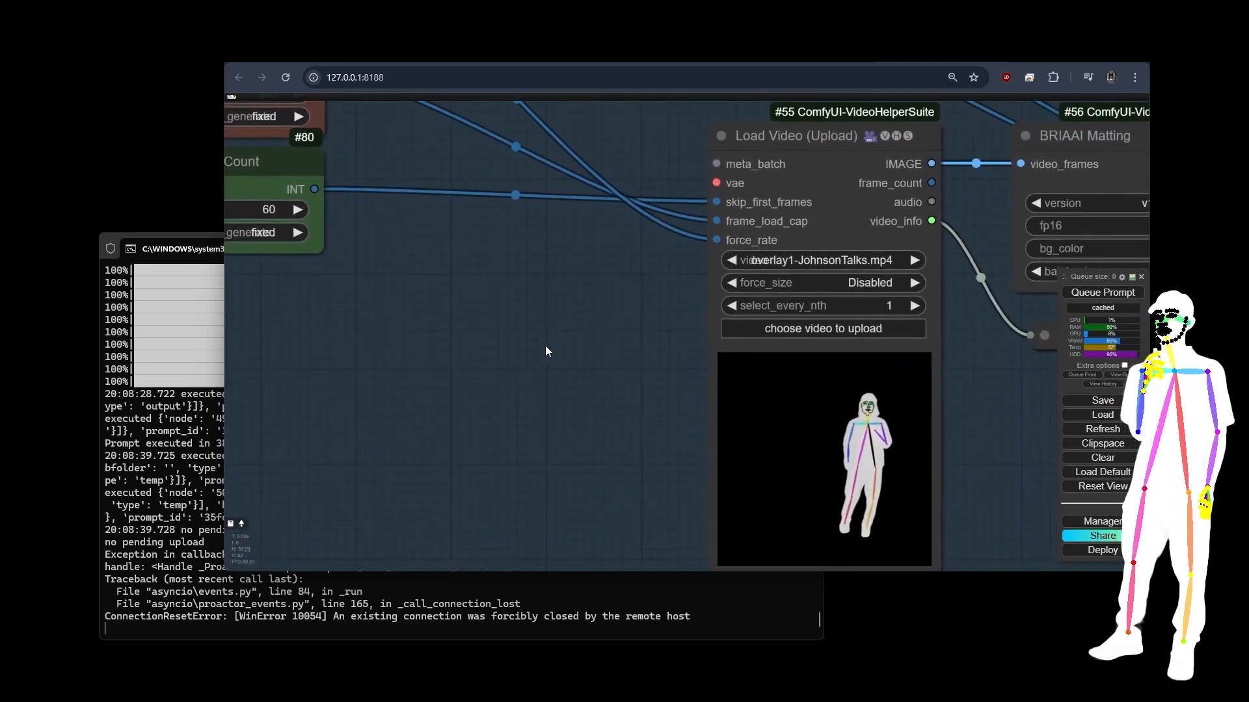
- Adjust the background video's Skip Frame Count value, leaving top-layer offsets at 128
drag(545, 351, 644, 434)
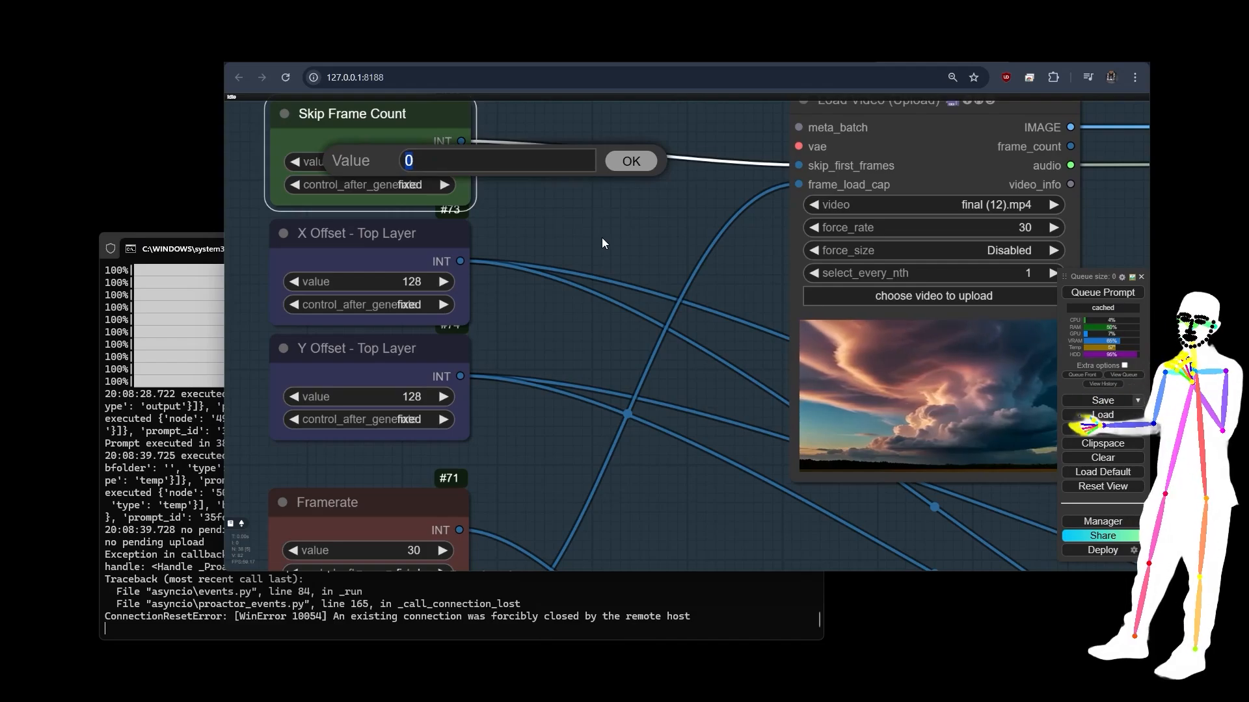
text(900)
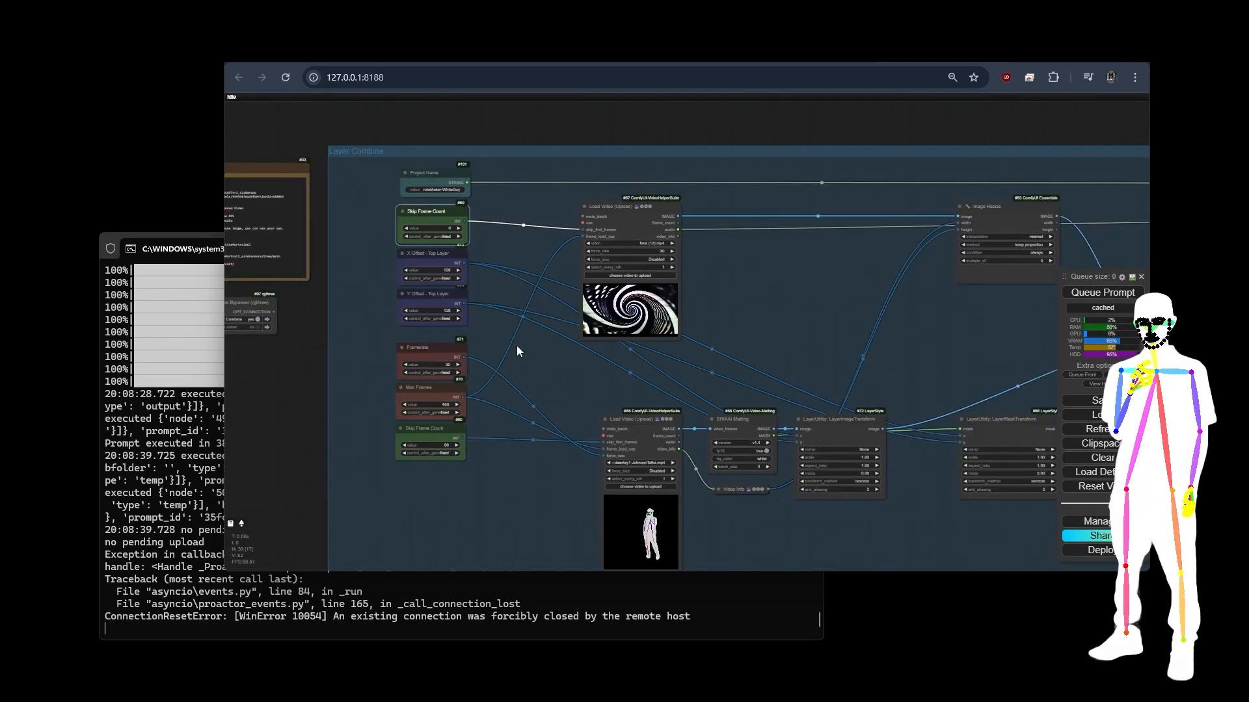
- Re-confirm Project Name node #101 as rotoMaker-WhiteGuy for the layer-combine output
double_click(431, 187)
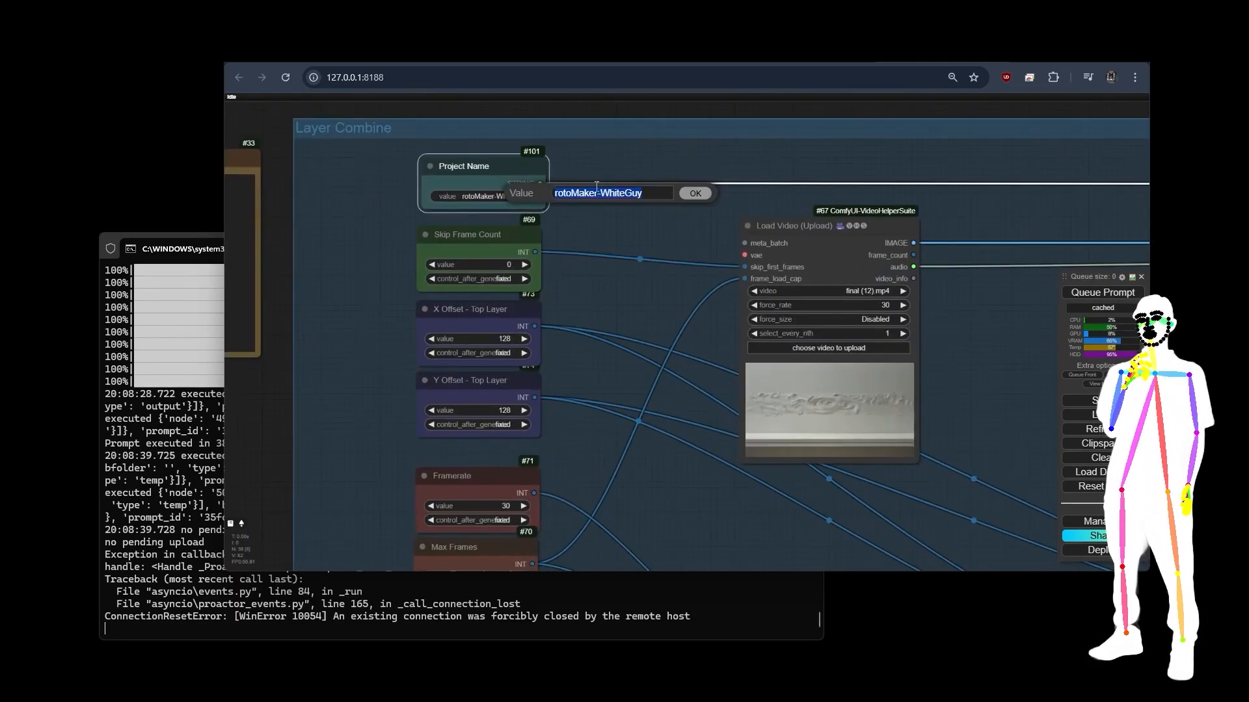
text(2)
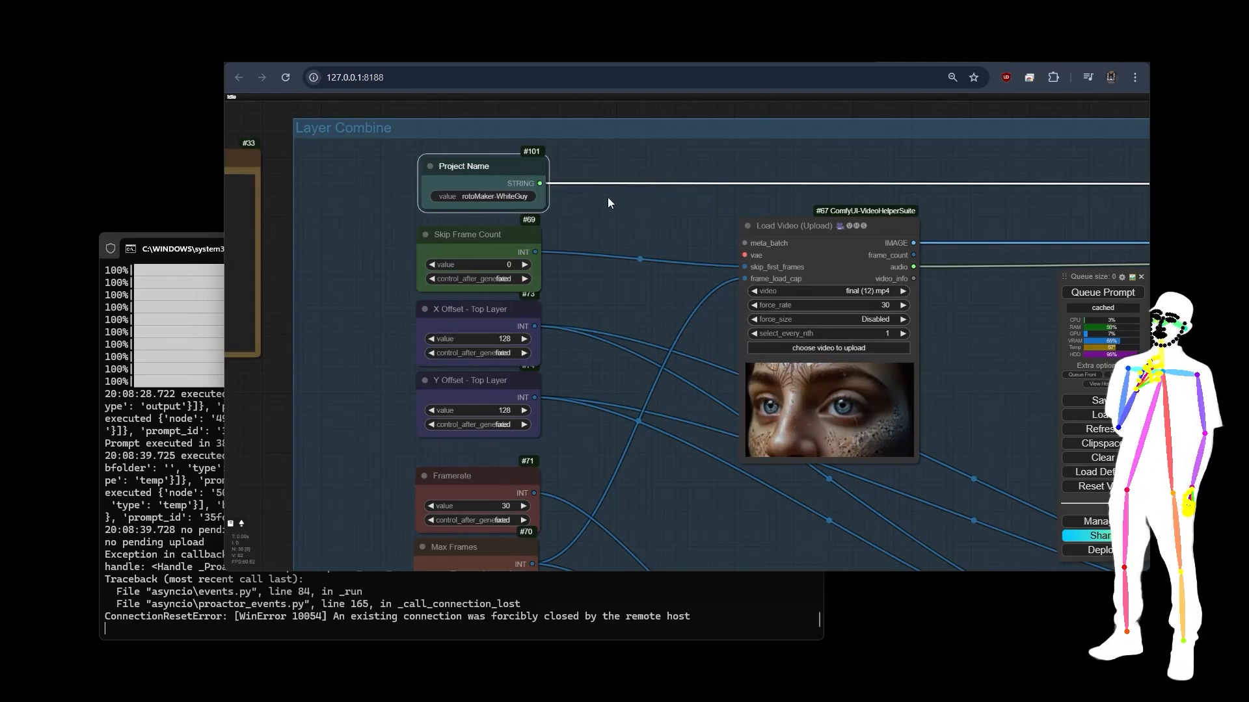
click(484, 196)
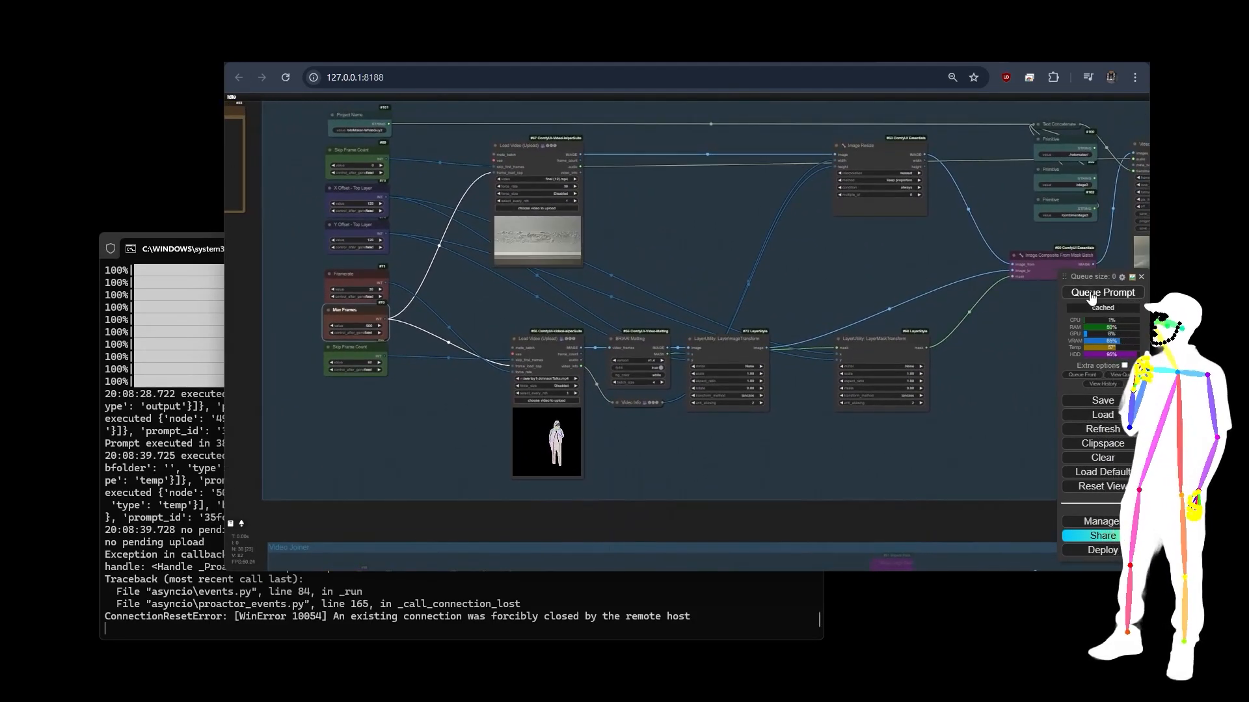
- Queue the Layer Combine prompt to composite the matted person over the background video
click(1102, 293)
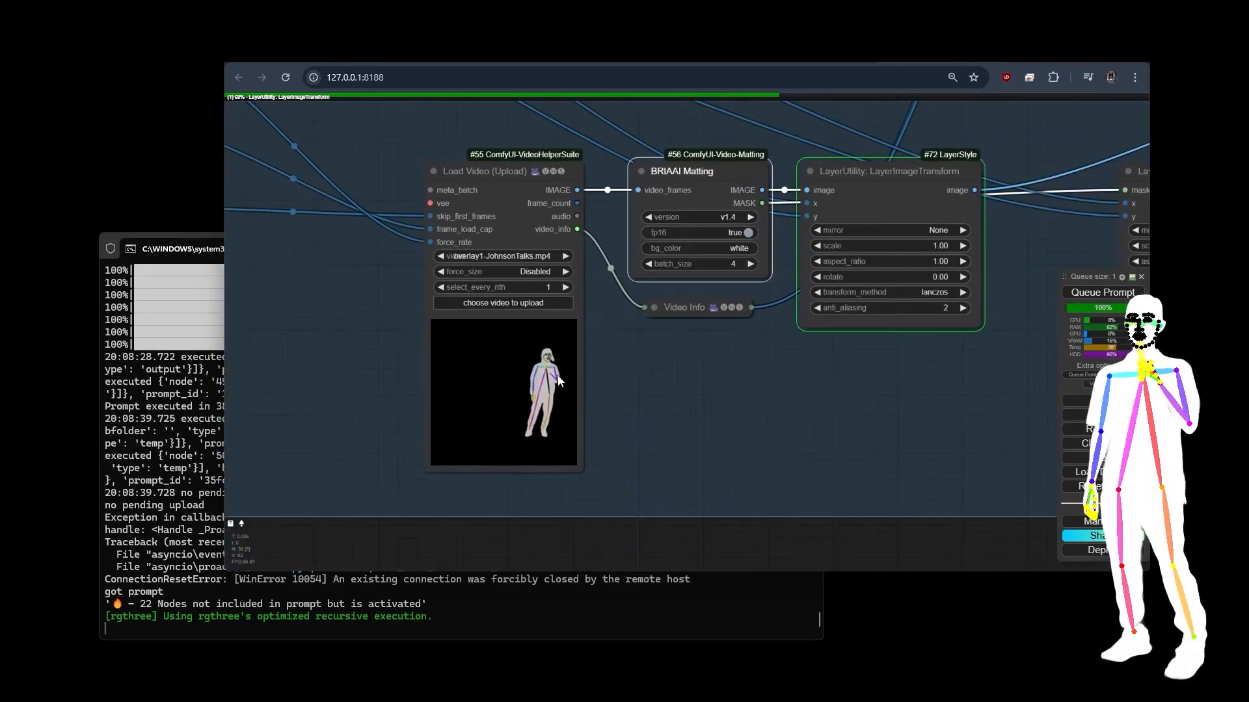
scroll(down, 3)
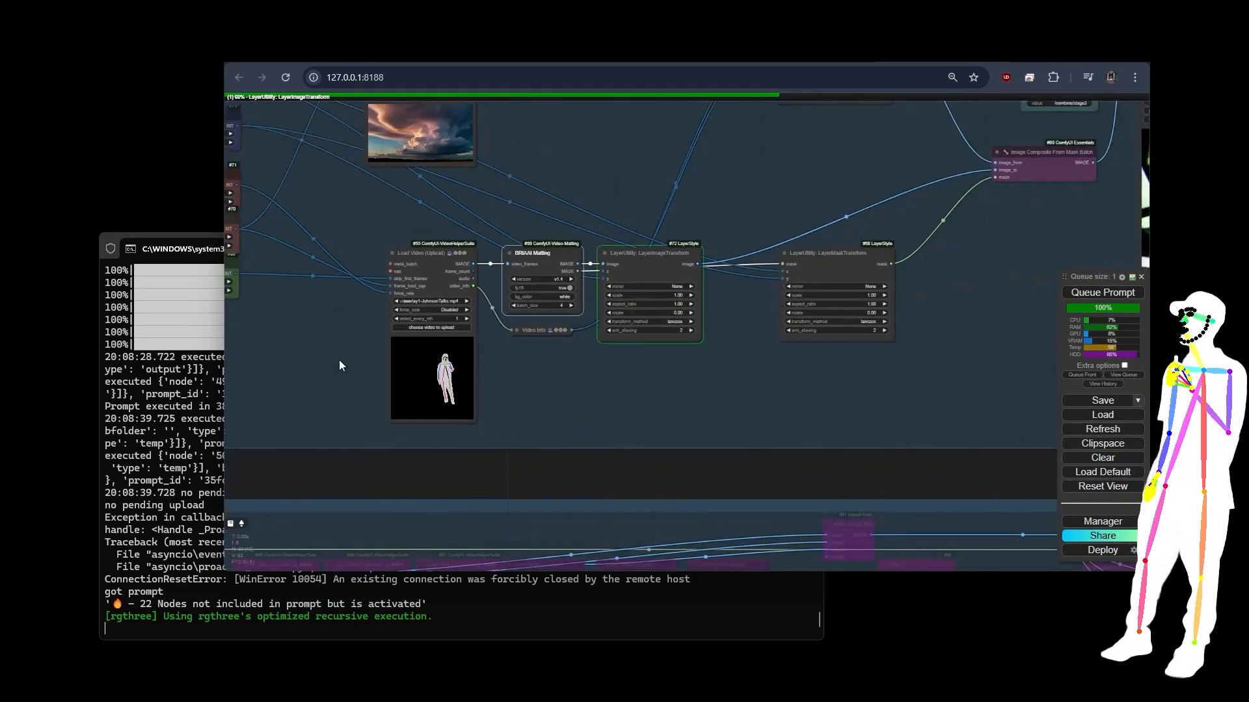